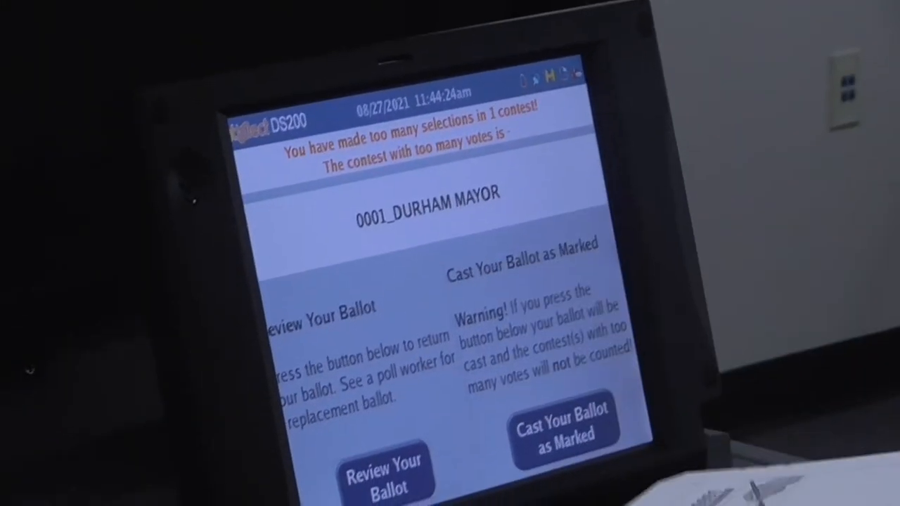
# Step: Dismiss the too-many-votes warning for the DURHAM MAYOR contest, returning to the Welcome screen
pyautogui.click(565, 427)
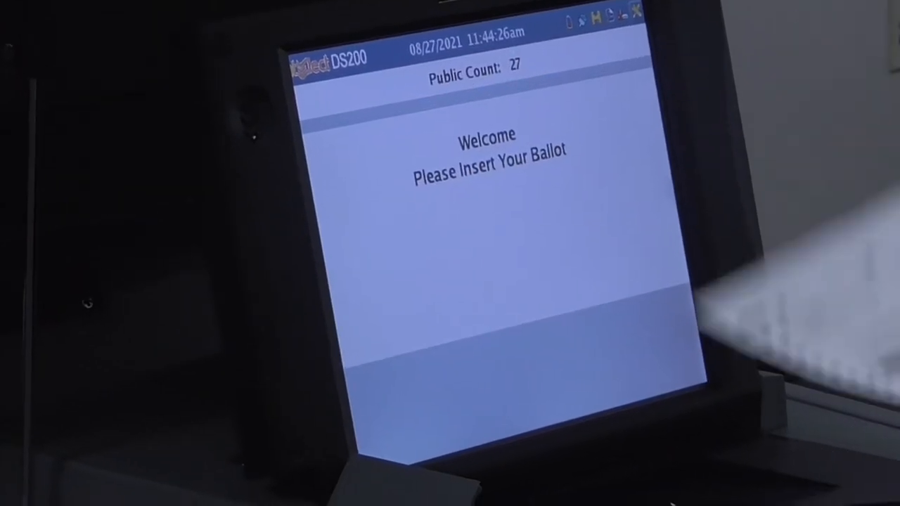